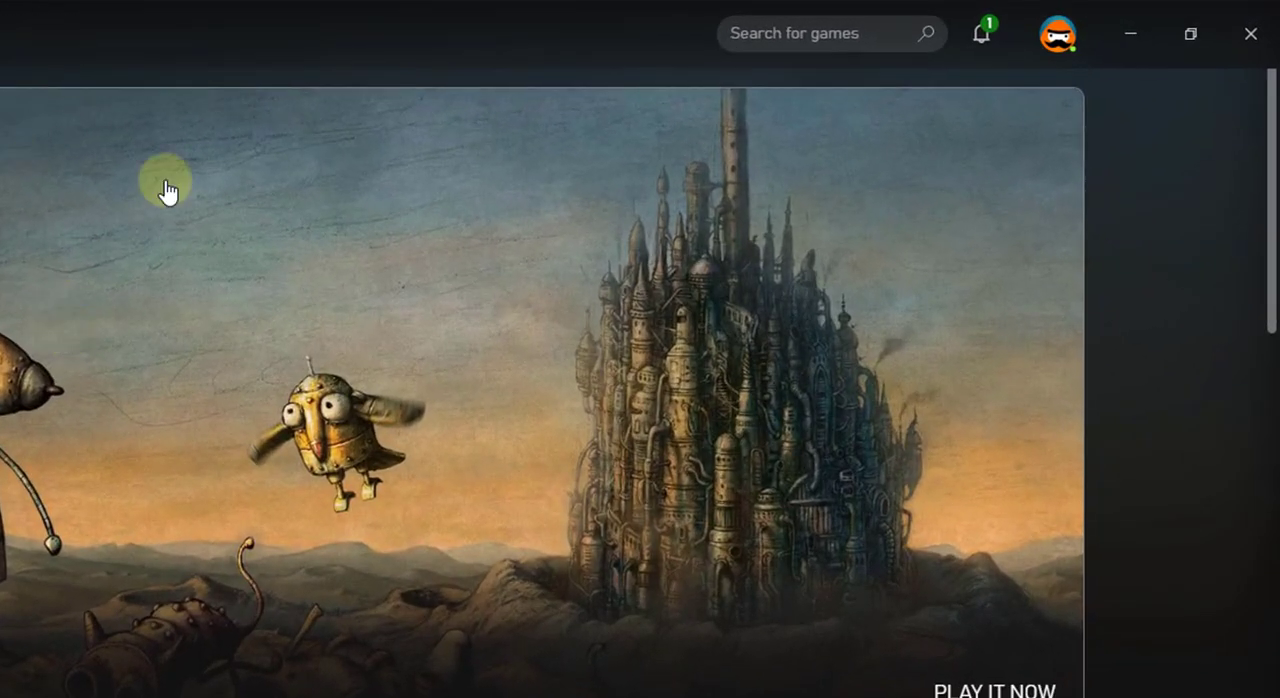
pyautogui.moveTo(1058, 40)
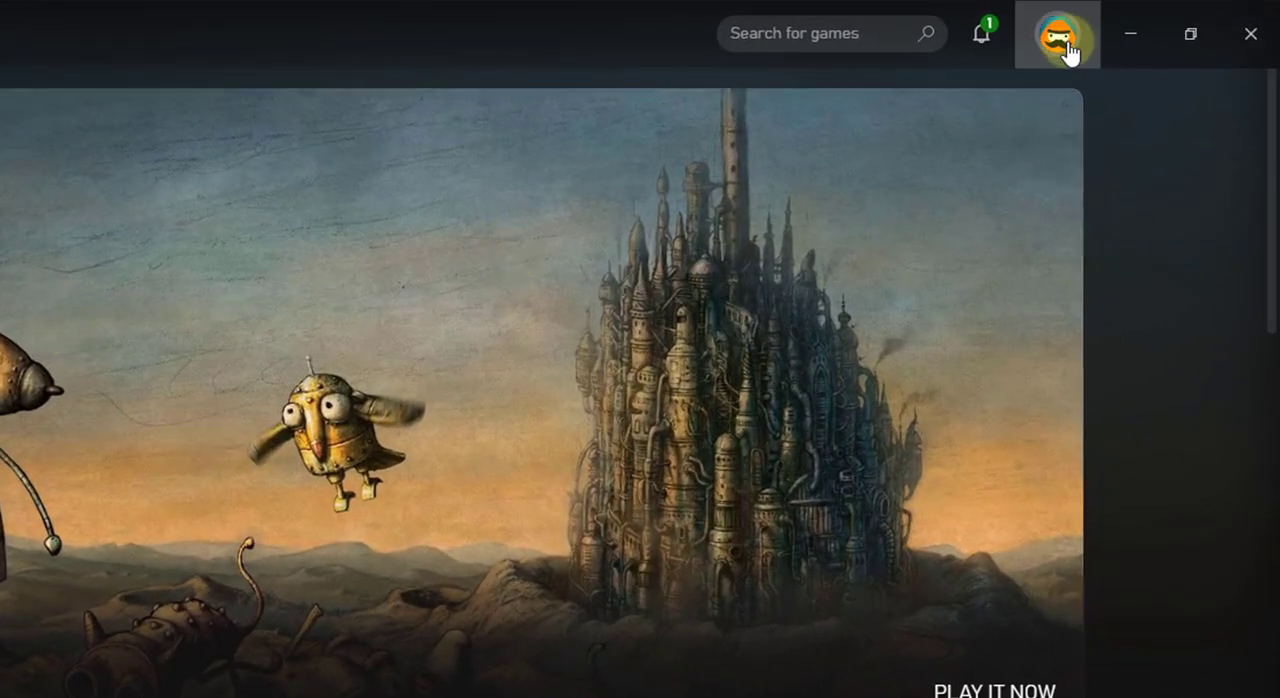
# - Open the account menu from the profile picture in the top-right corner
pyautogui.click(1061, 34)
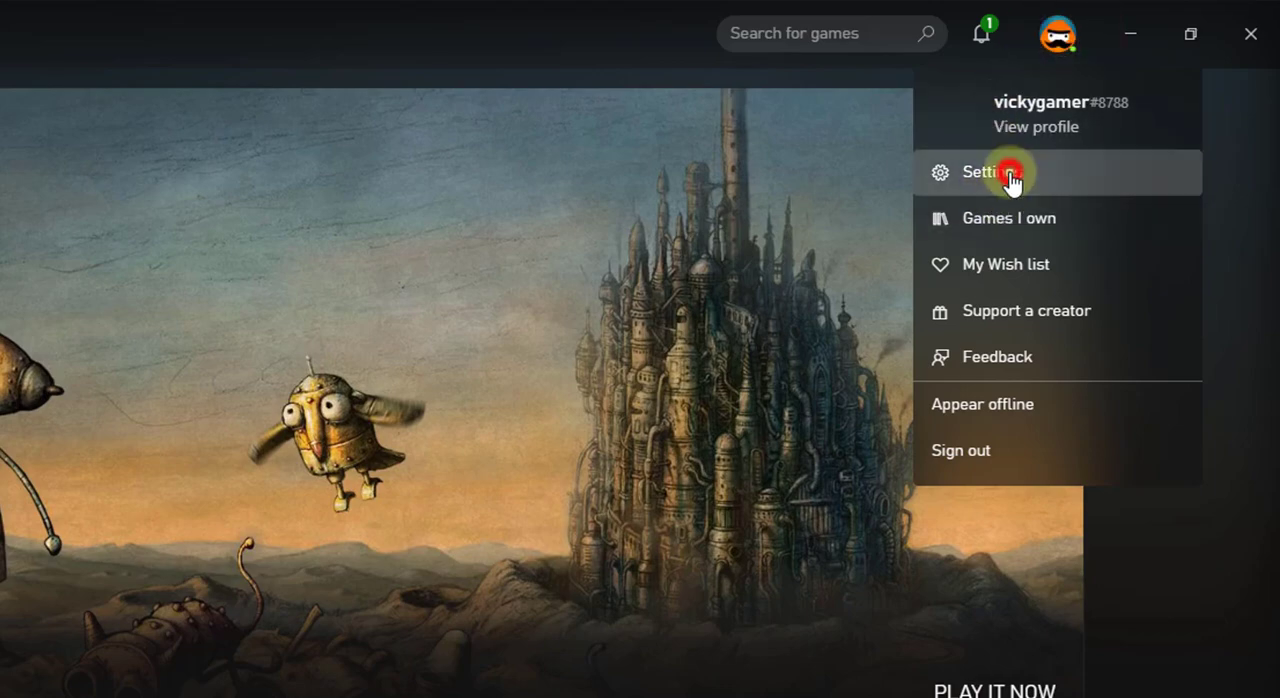
# - Go to the General page of Xbox app Settings, showing offline permissions unticked
pyautogui.click(993, 172)
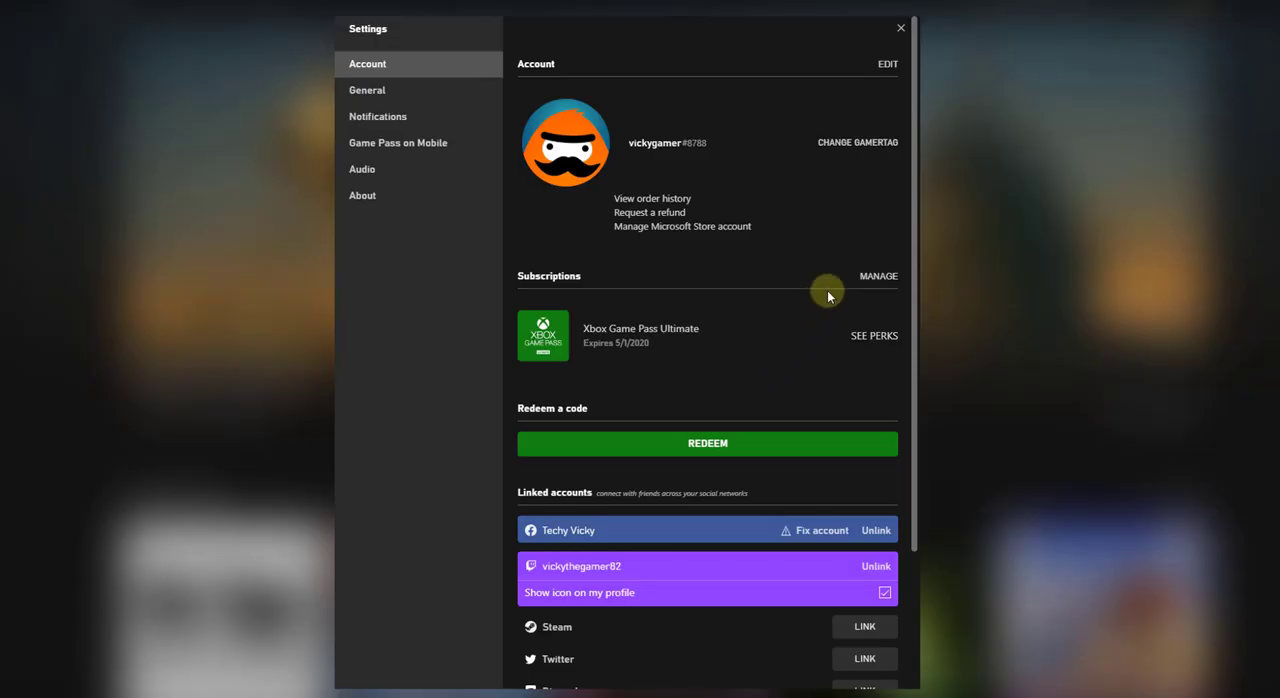
pyautogui.click(371, 90)
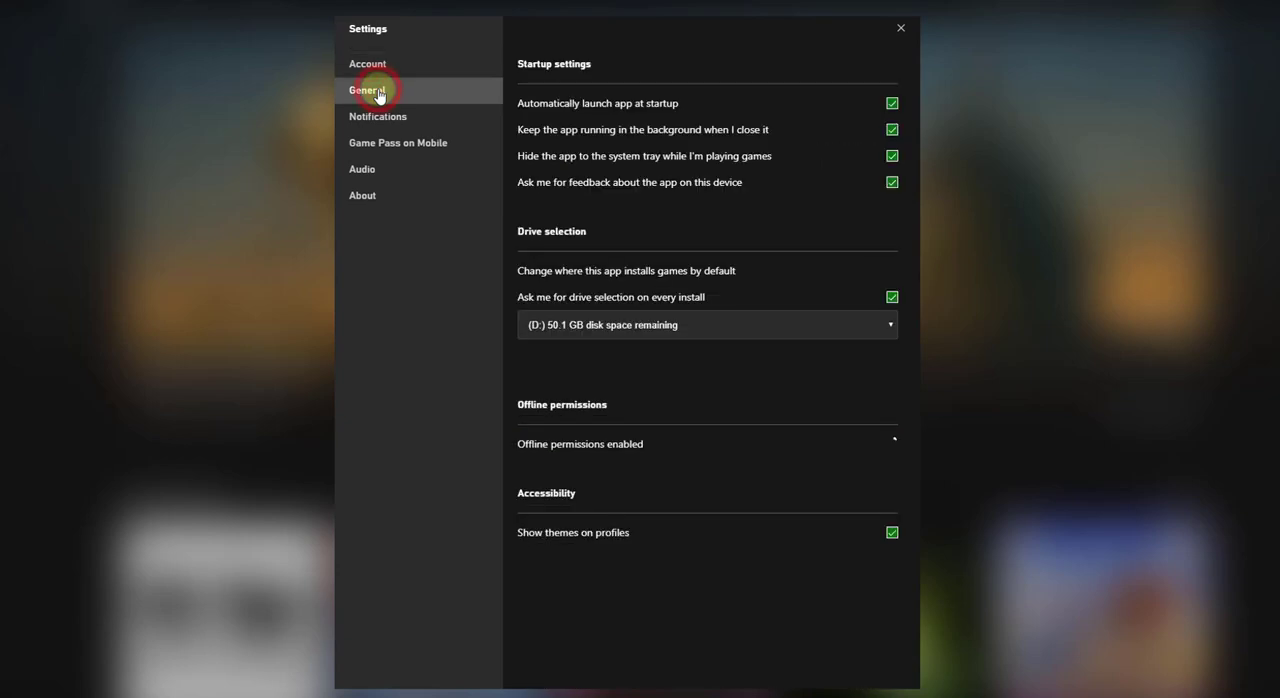
pyautogui.click(892, 438)
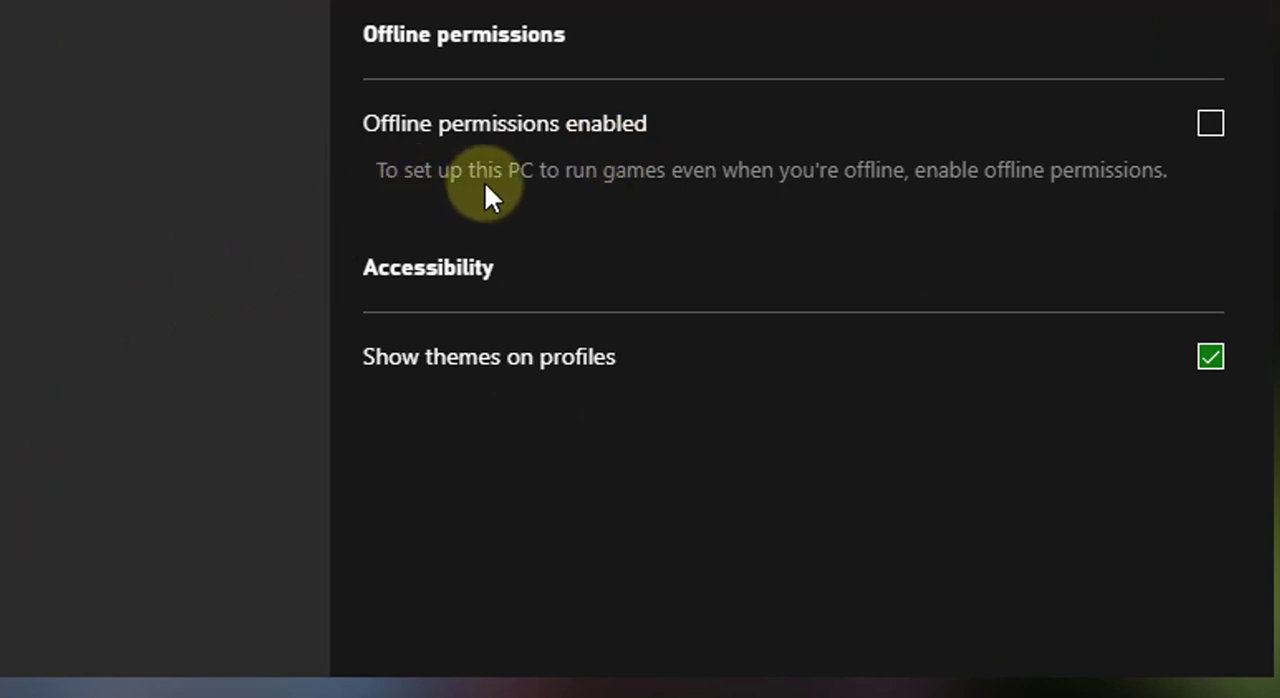
pyautogui.moveTo(760, 195)
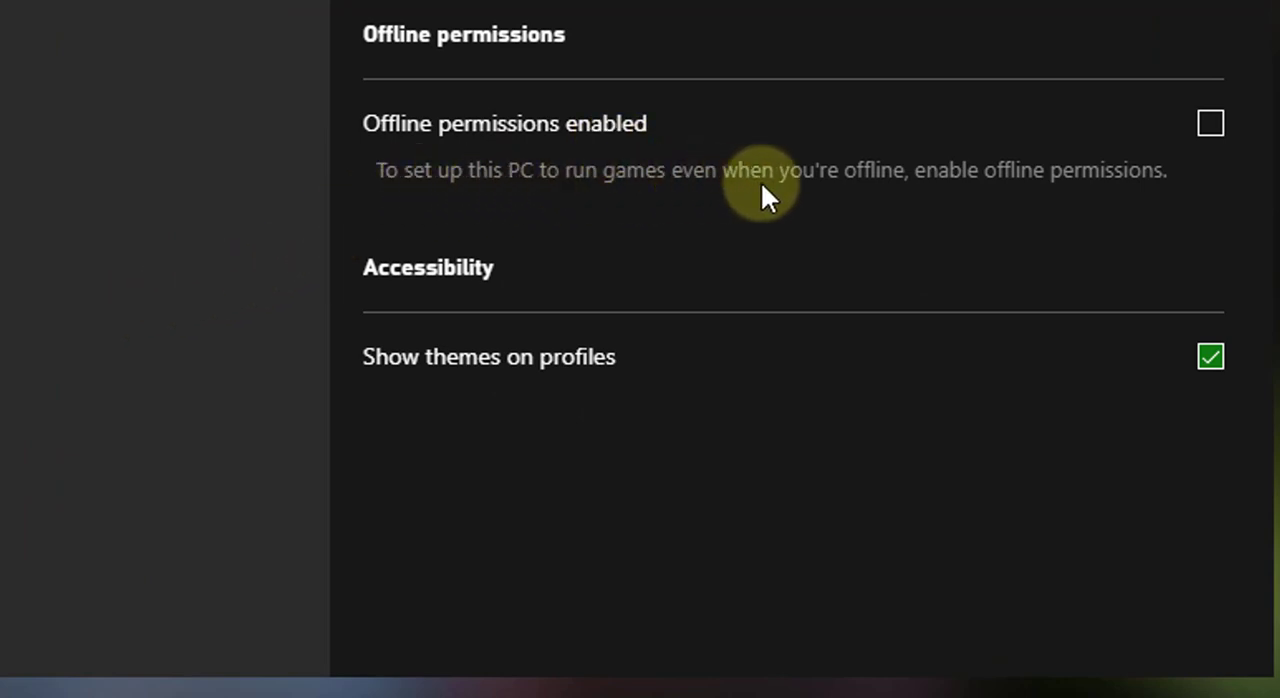
pyautogui.moveTo(1236, 181)
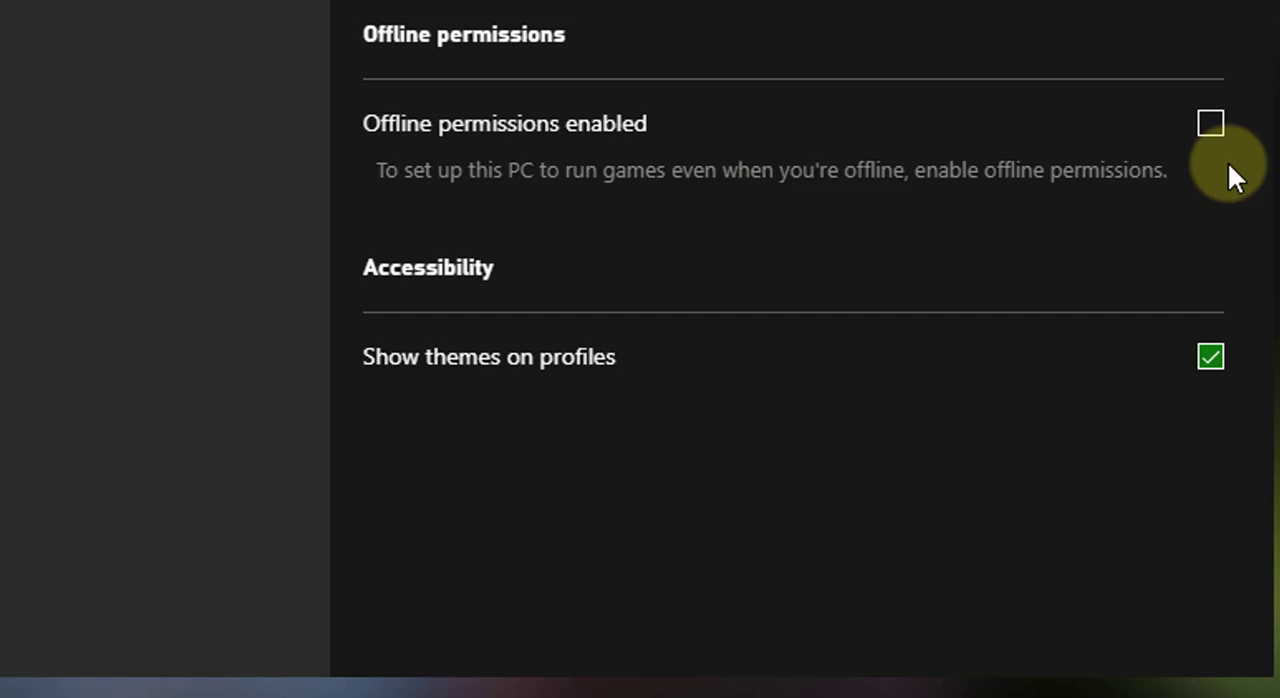
# - Tick 'Offline permissions enabled' to confirm this PC for offline play
pyautogui.click(1209, 122)
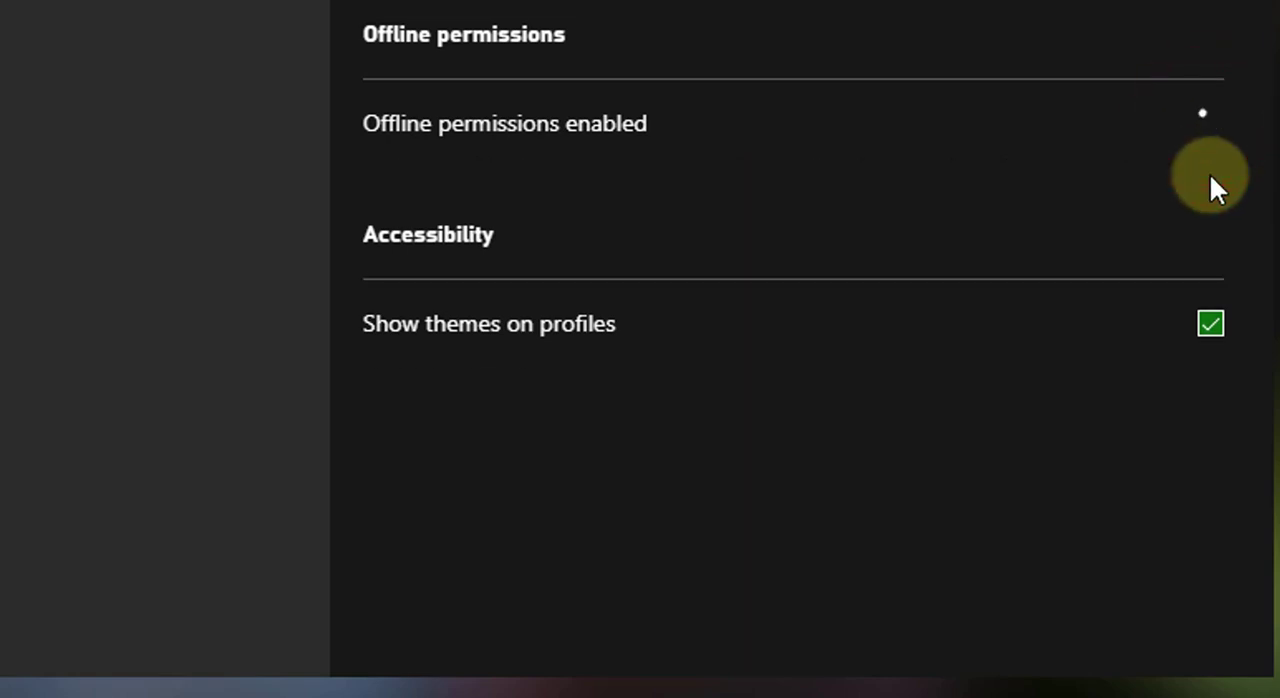
pyautogui.click(1211, 122)
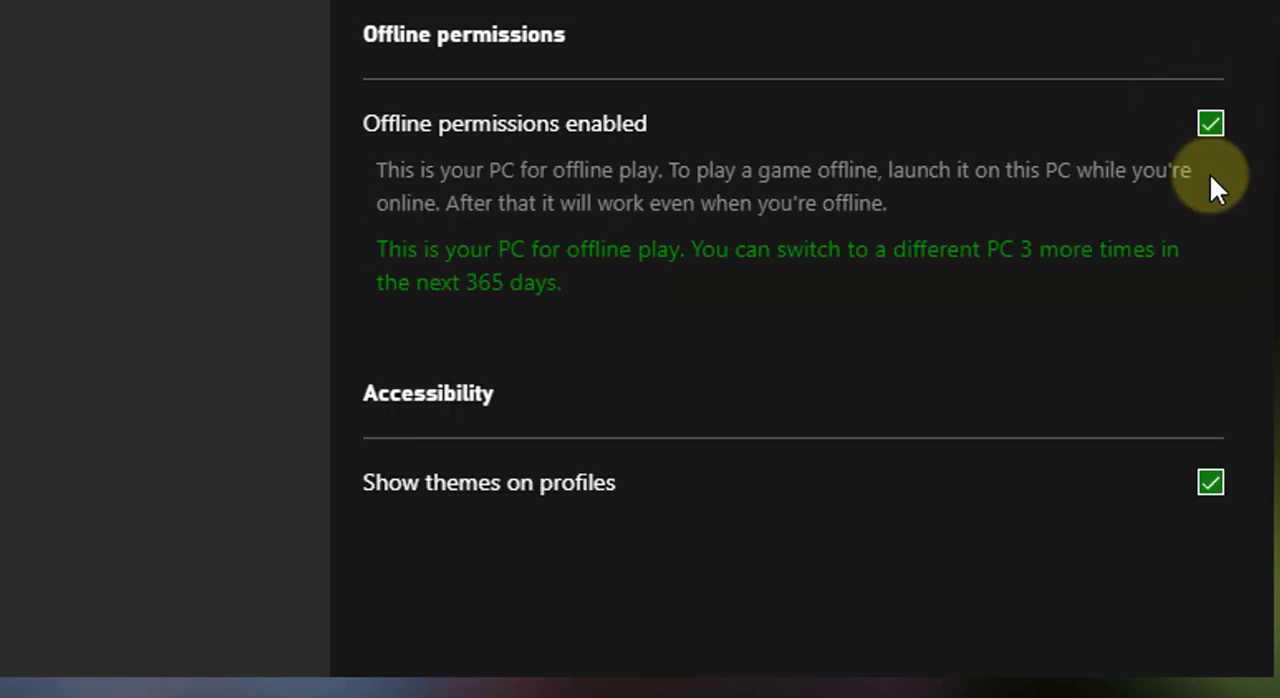
pyautogui.moveTo(430, 283)
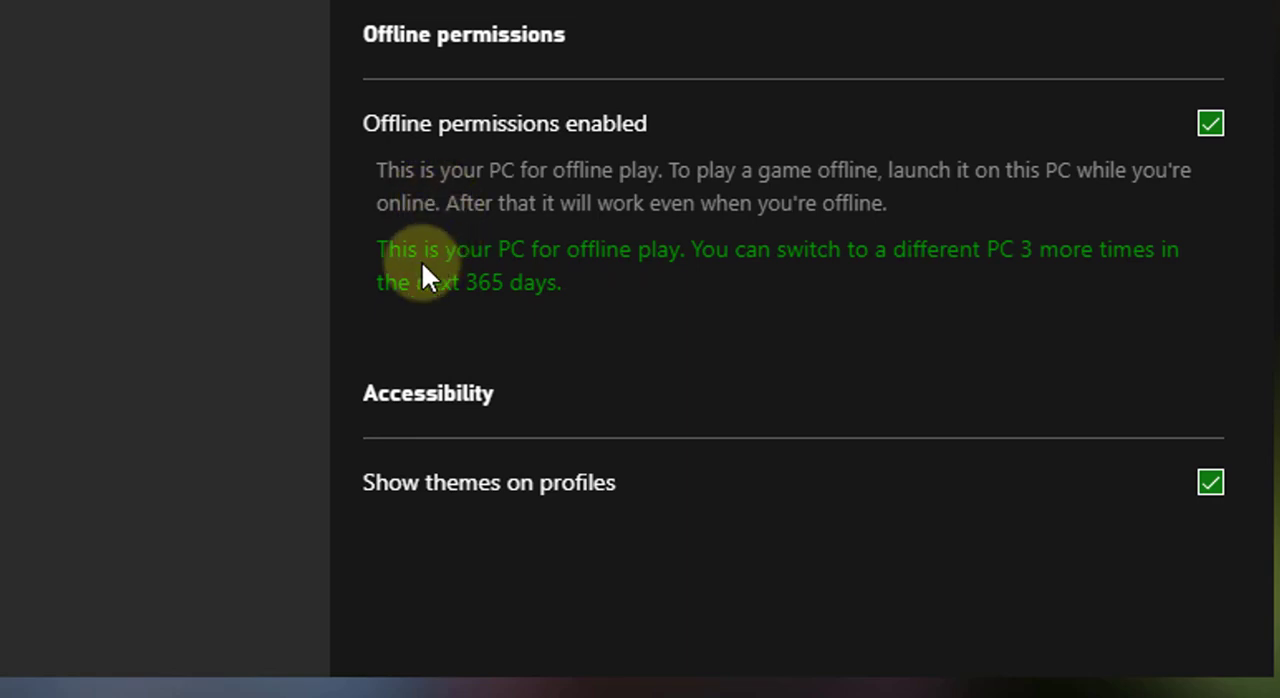
pyautogui.moveTo(725, 265)
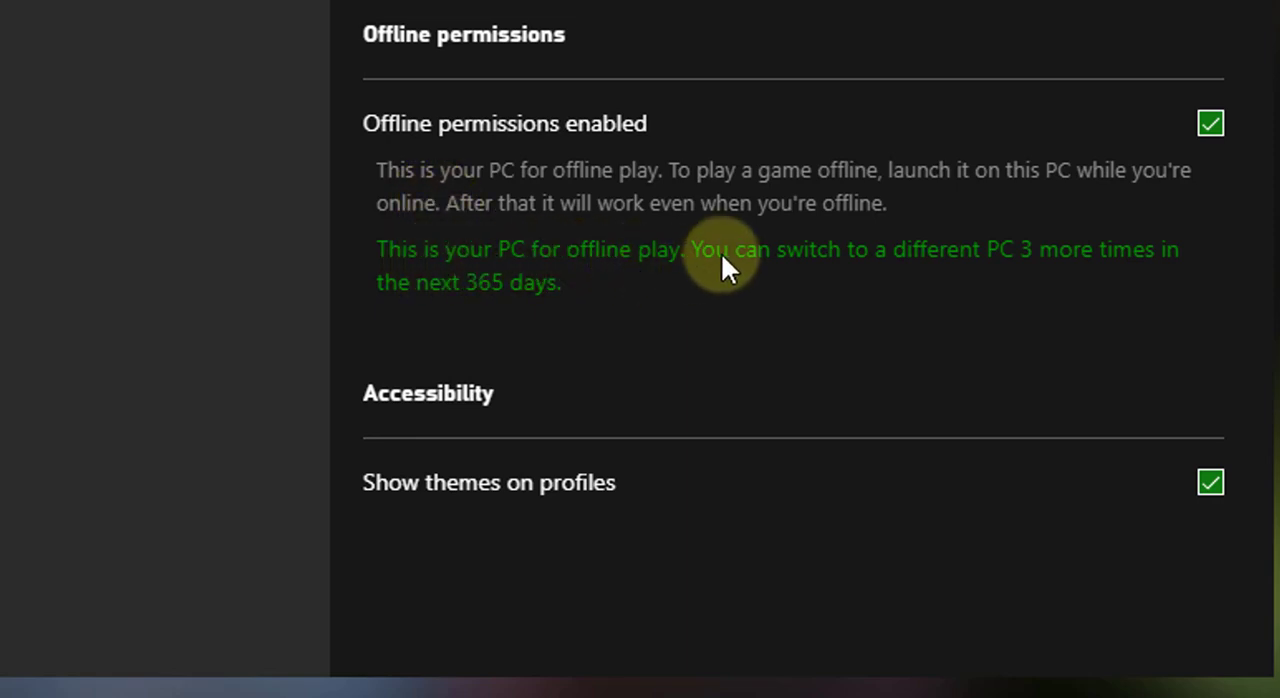
pyautogui.moveTo(1120, 295)
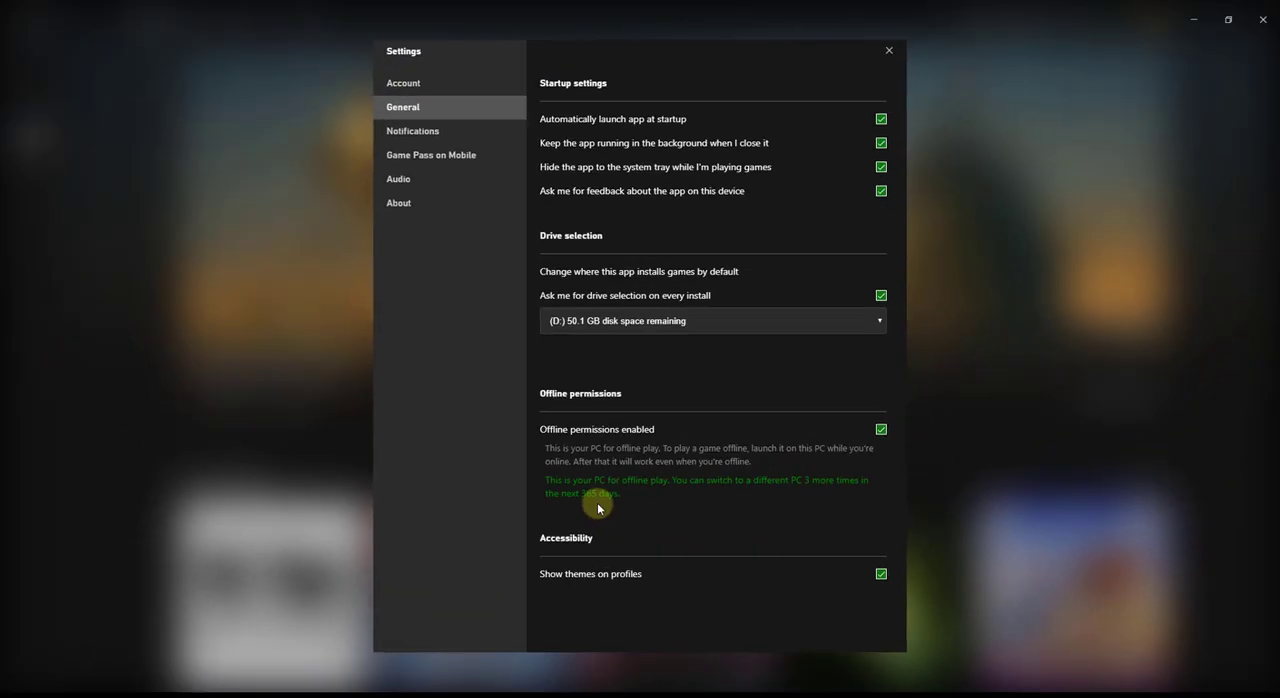
pyautogui.moveTo(887, 51)
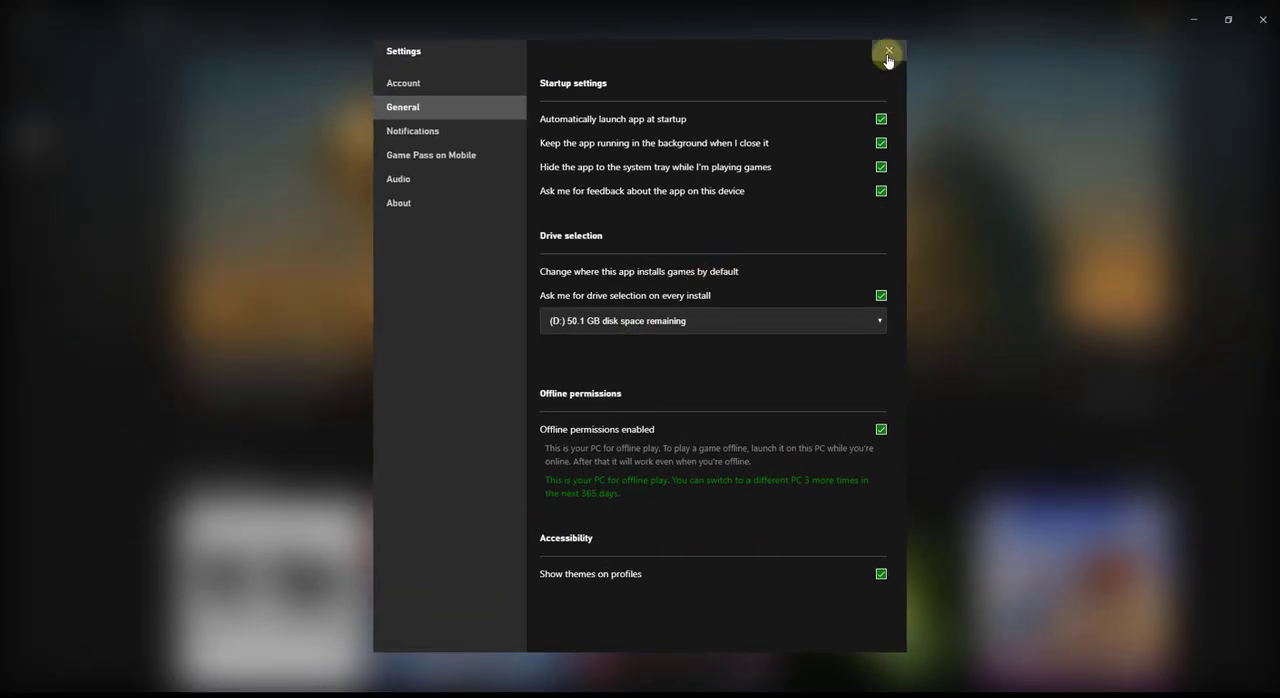
# - Close Settings and launch Forza Horizon 4 from its game page
pyautogui.click(885, 50)
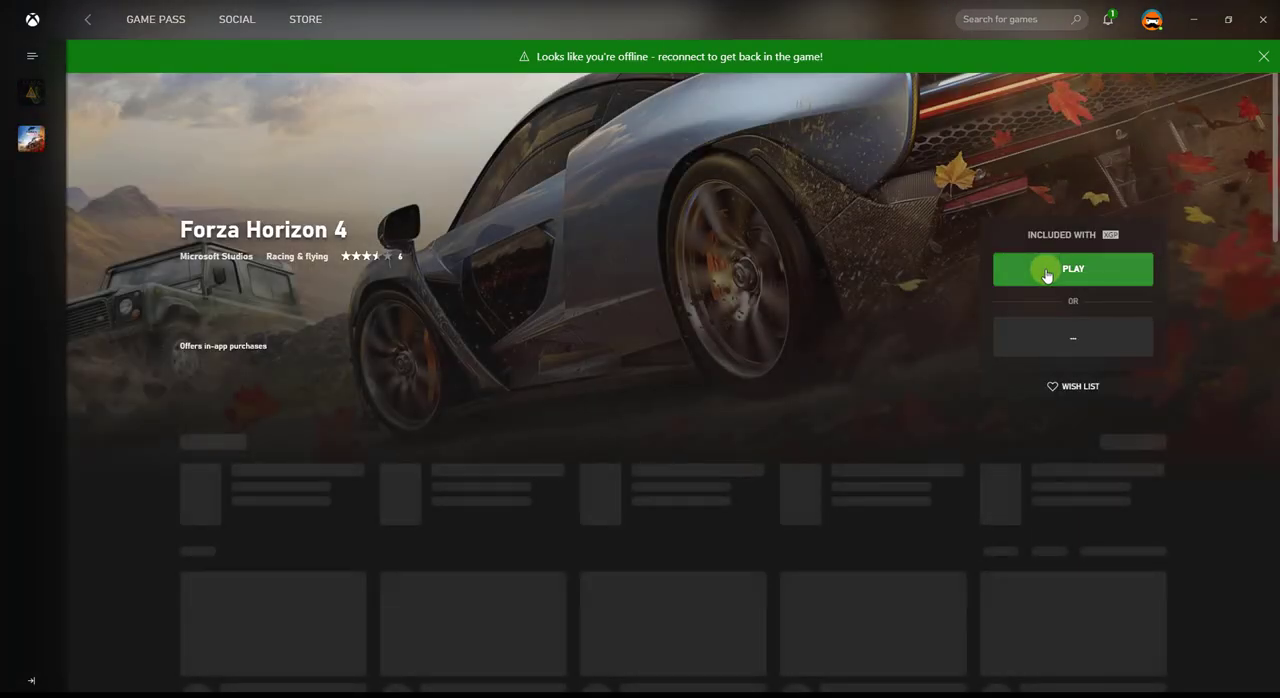
pyautogui.click(1072, 269)
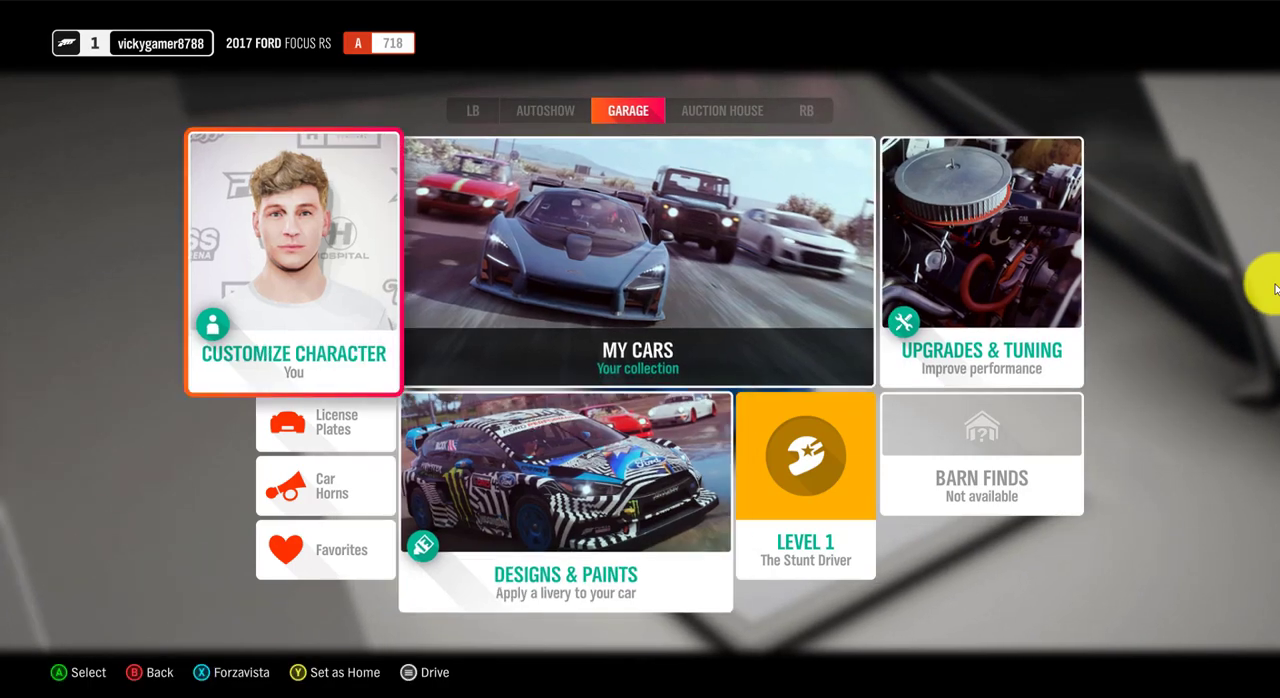
# - Move focus to the Designs & Paints tile in the Garage menu
pyautogui.click(565, 500)
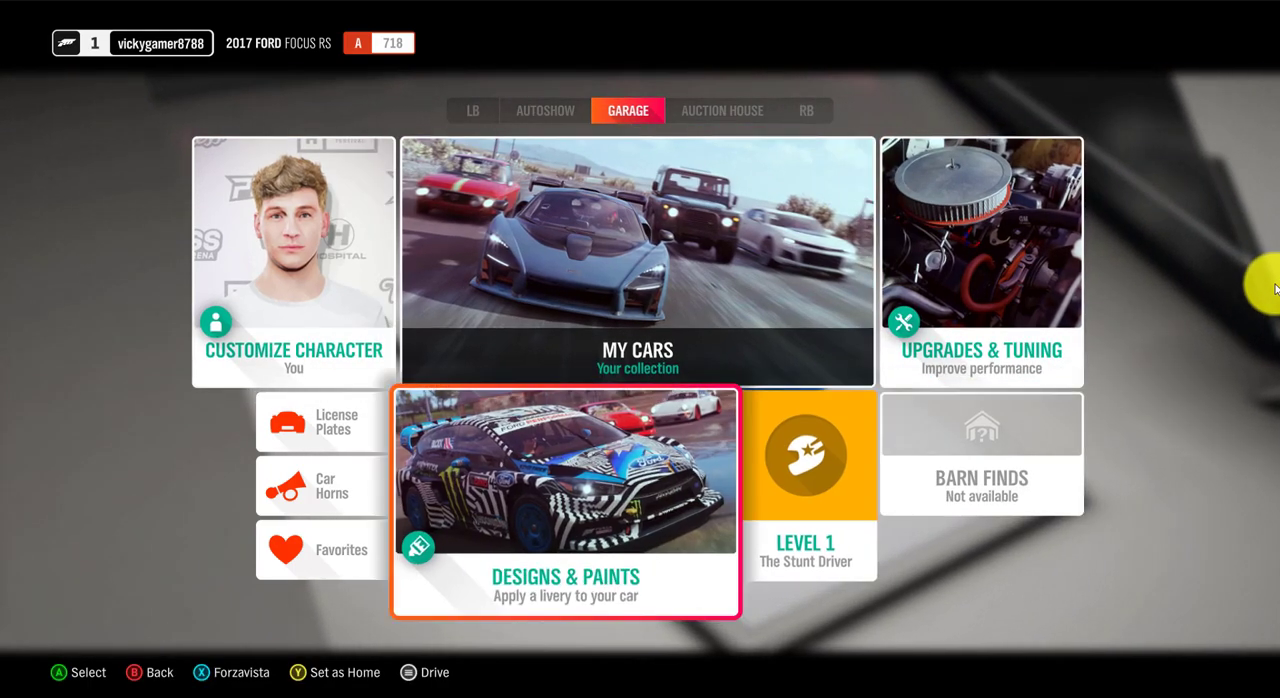